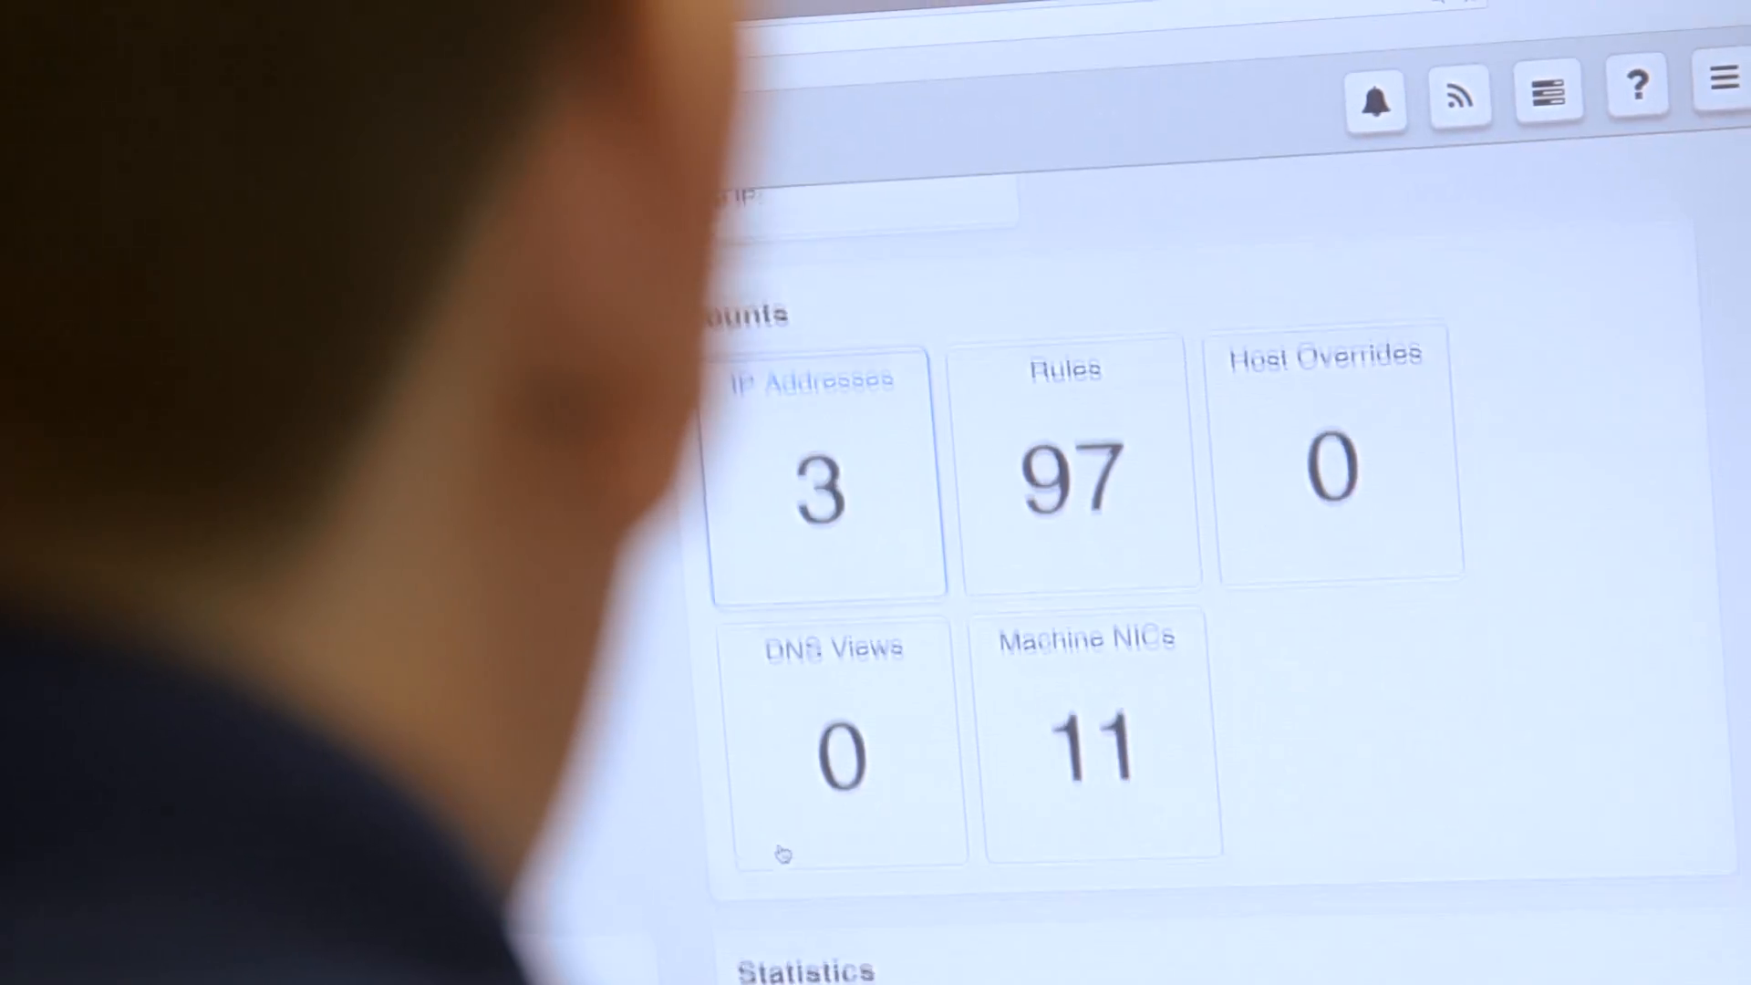
Scroll past the machine overview counts toward the Snapshots section
scroll("down", 3)
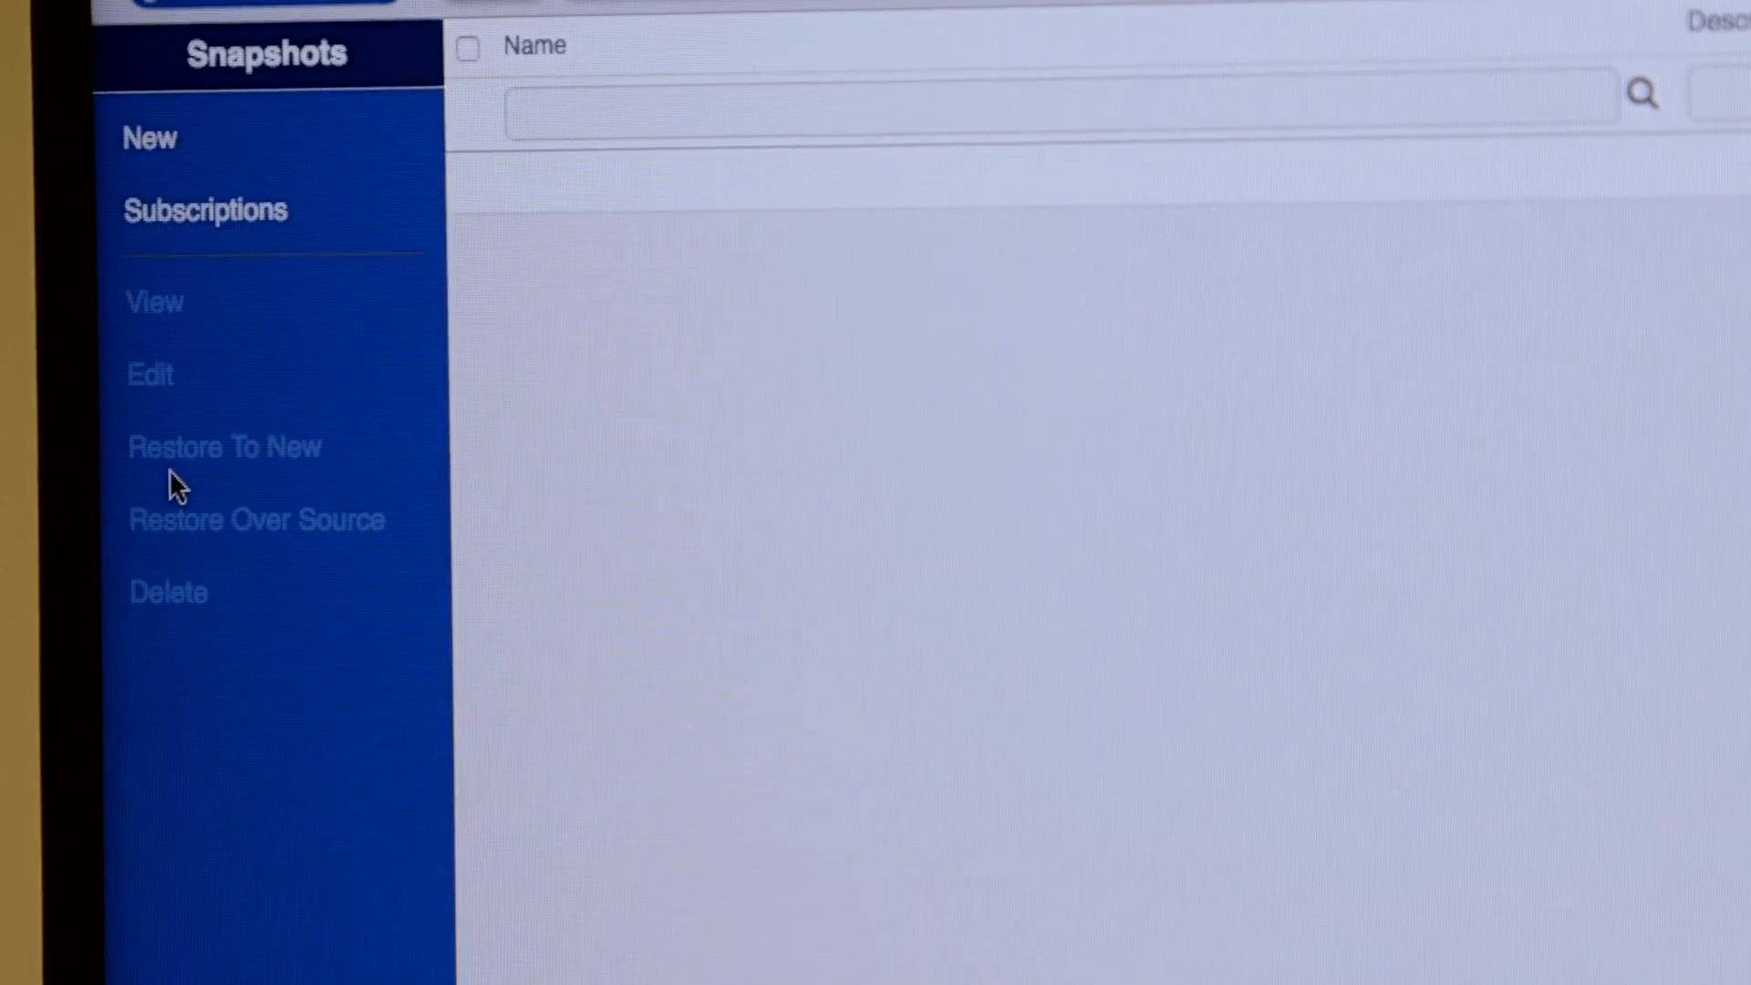
Start a new snapshot for the yb-arcts-gw machine and begin its name with 'sna'
left_click(148, 137)
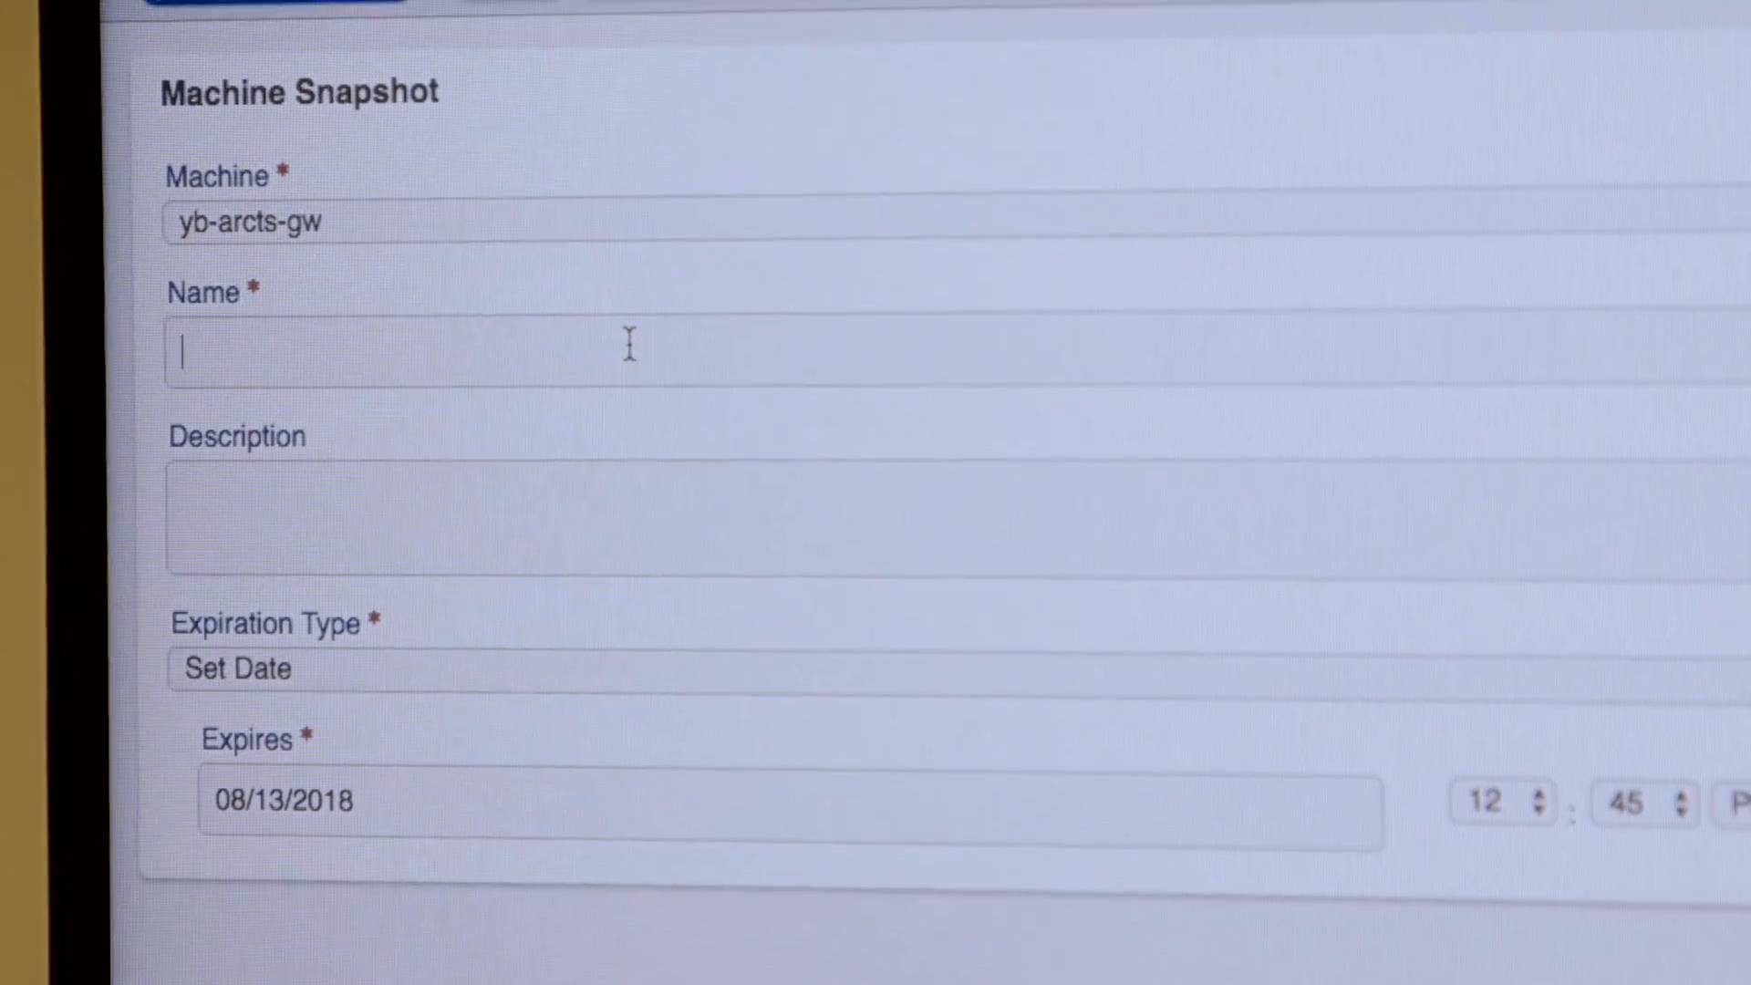
type("sna")
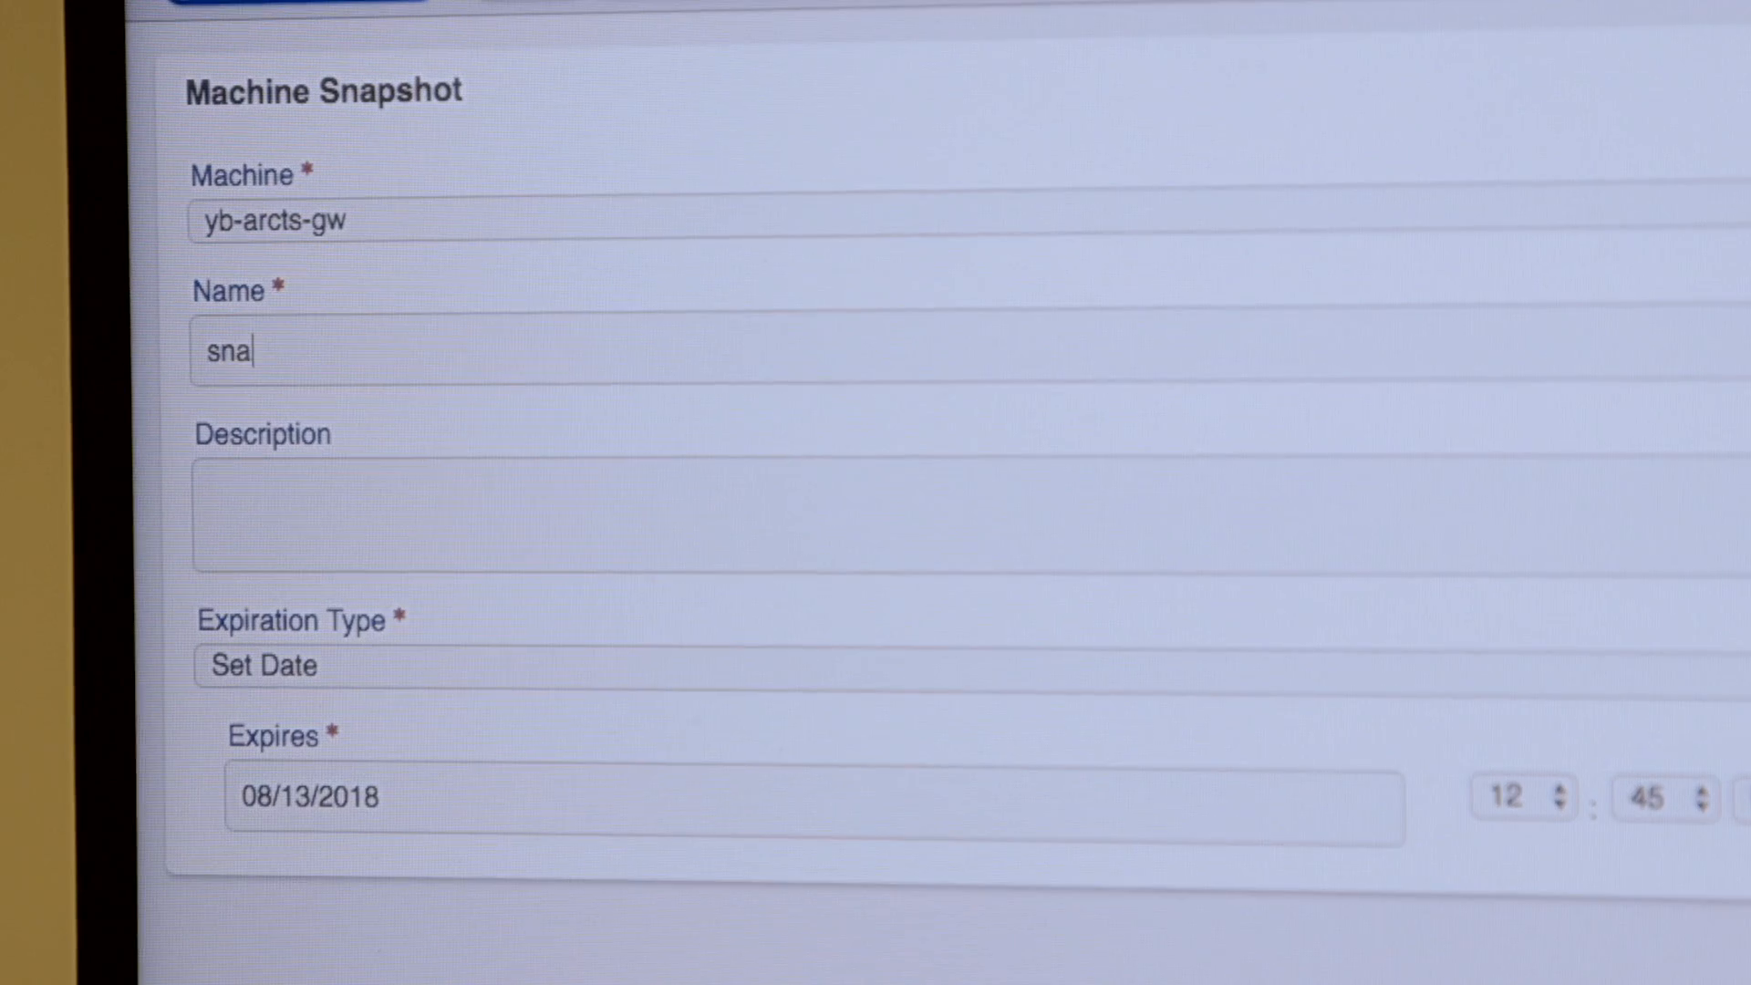